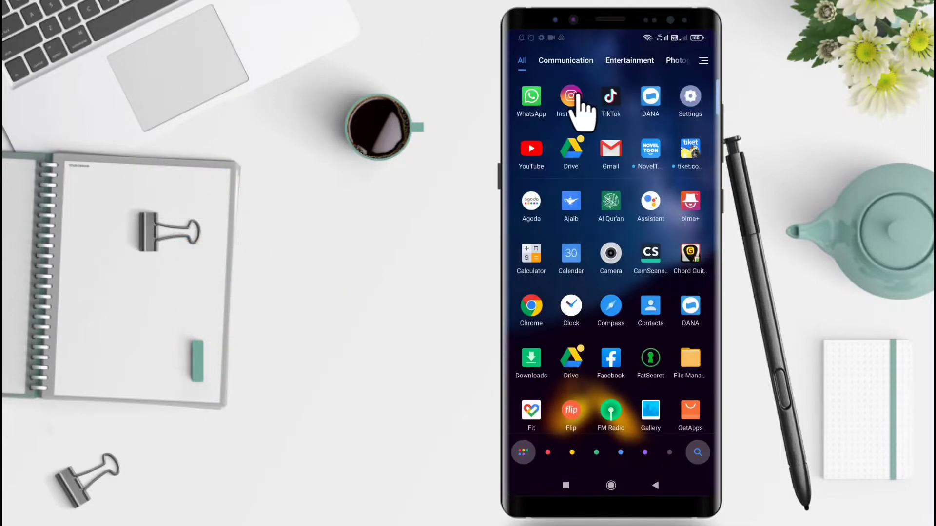
# Launch Instagram and bring up the profile's options list with Settings, Archive and Saved
pyautogui.click(571, 95)
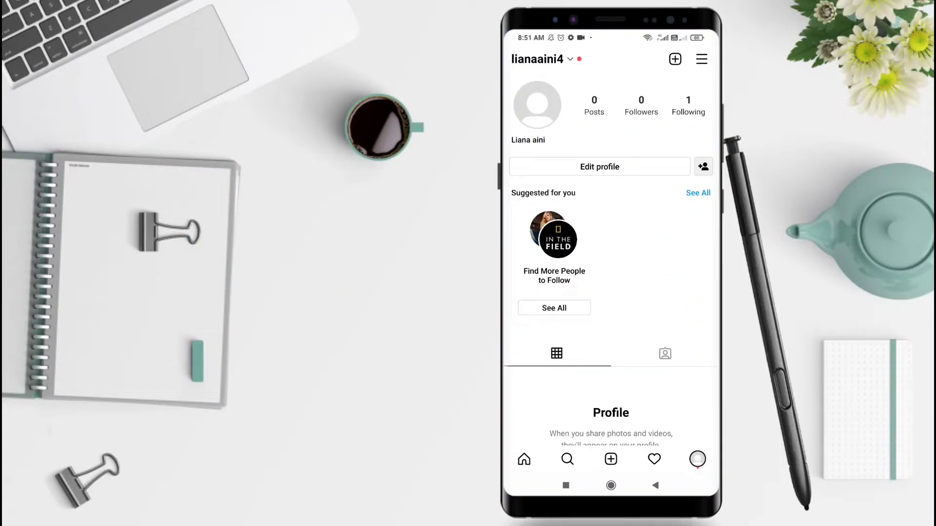
pyautogui.click(702, 58)
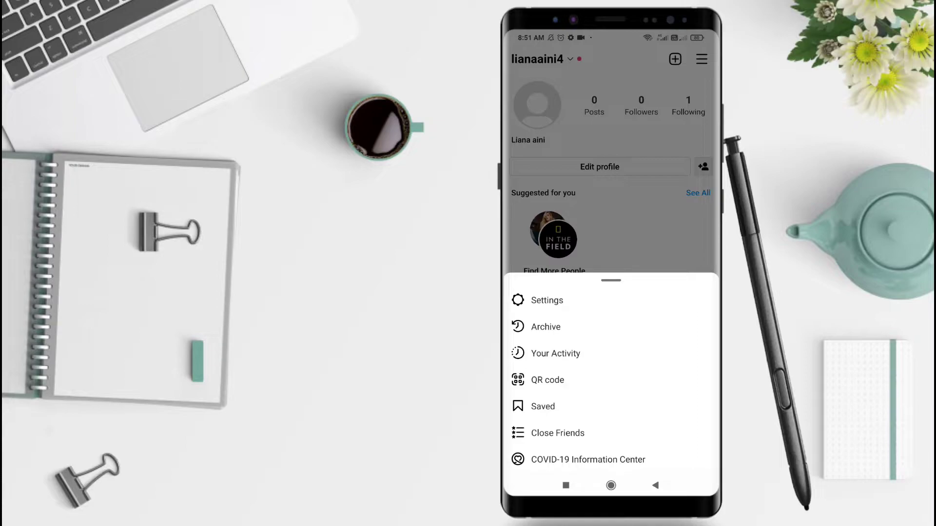
# Reach the Personal information page through Settings and Account
pyautogui.click(546, 300)
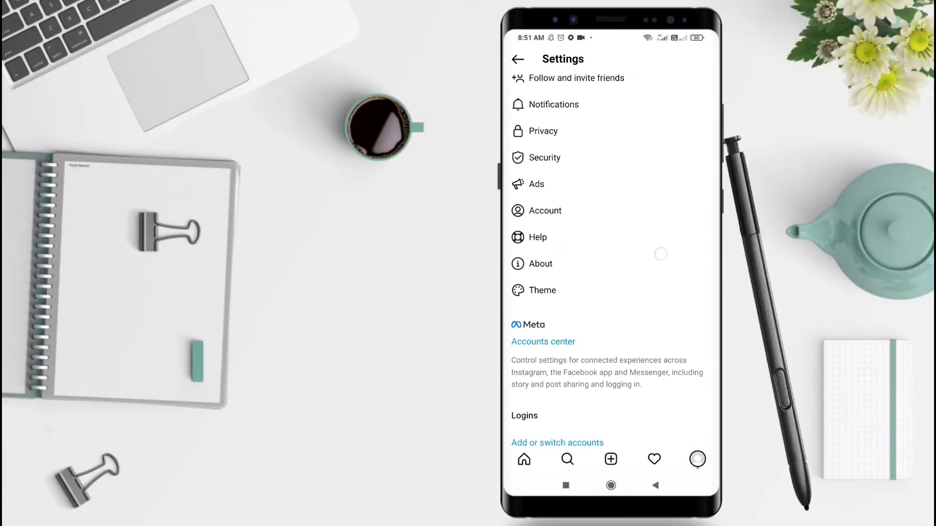
pyautogui.click(545, 211)
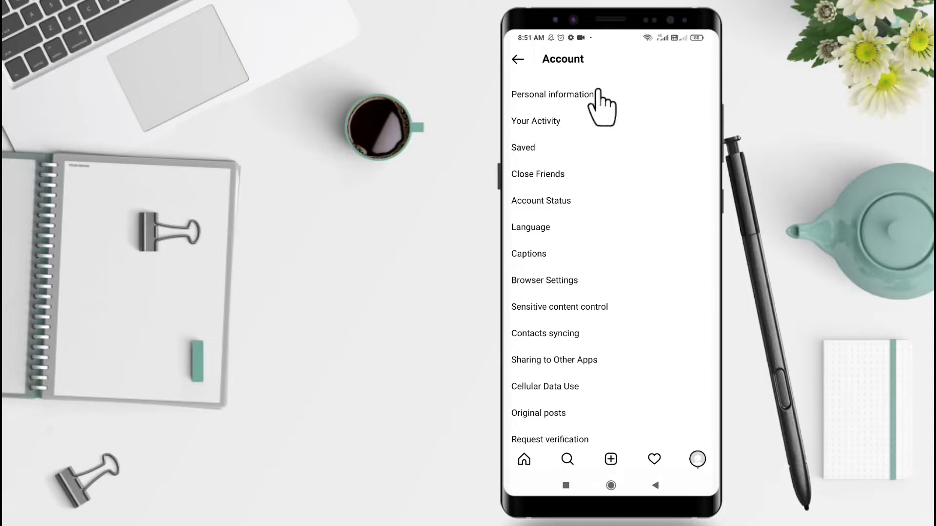
pyautogui.click(551, 95)
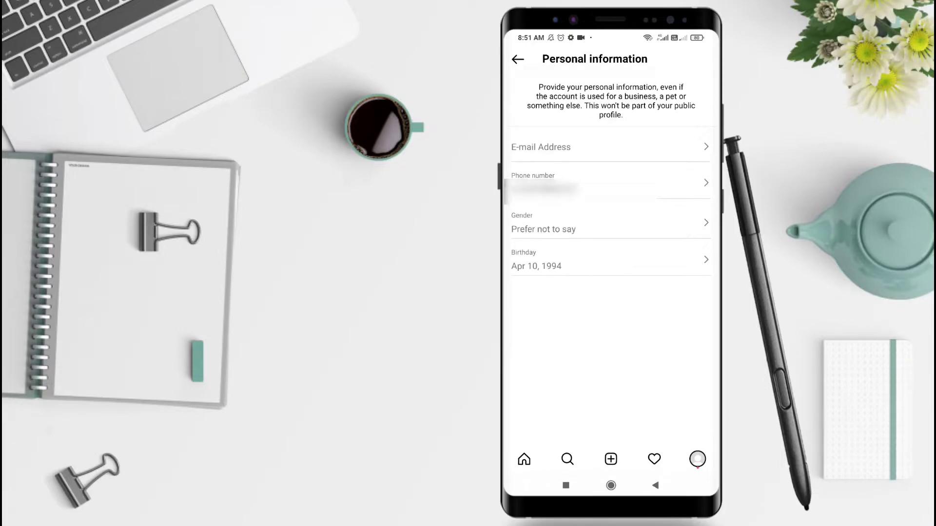
# Enter a new e-mail address and submit it for confirmation
pyautogui.click(609, 147)
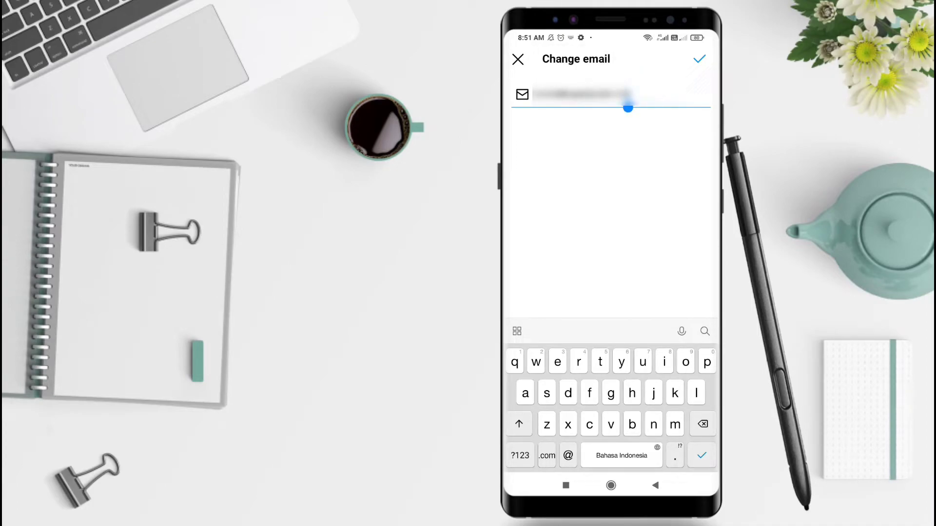
pyautogui.click(699, 58)
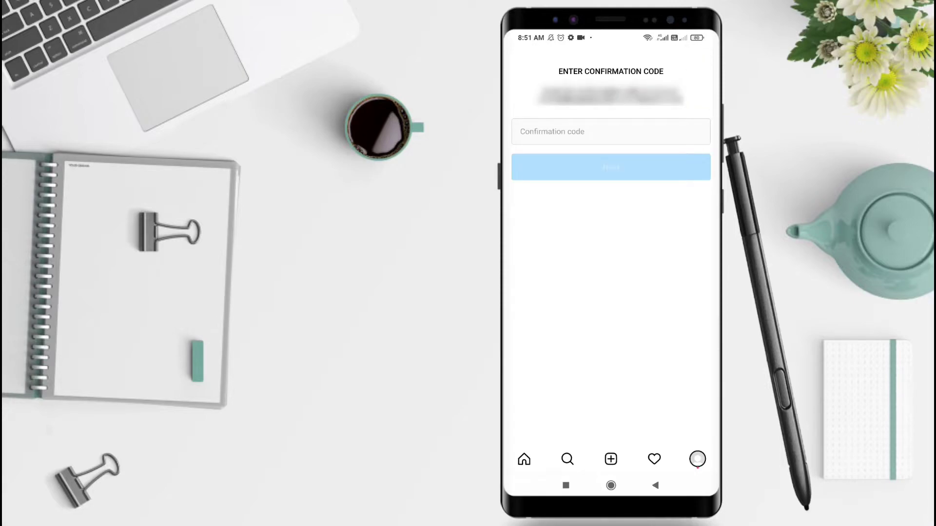
pyautogui.click(610, 132)
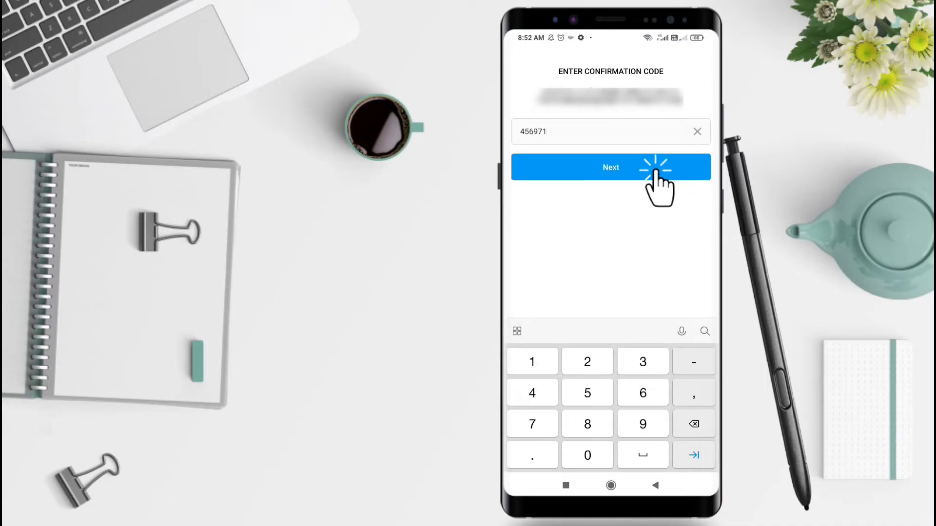
pyautogui.click(610, 167)
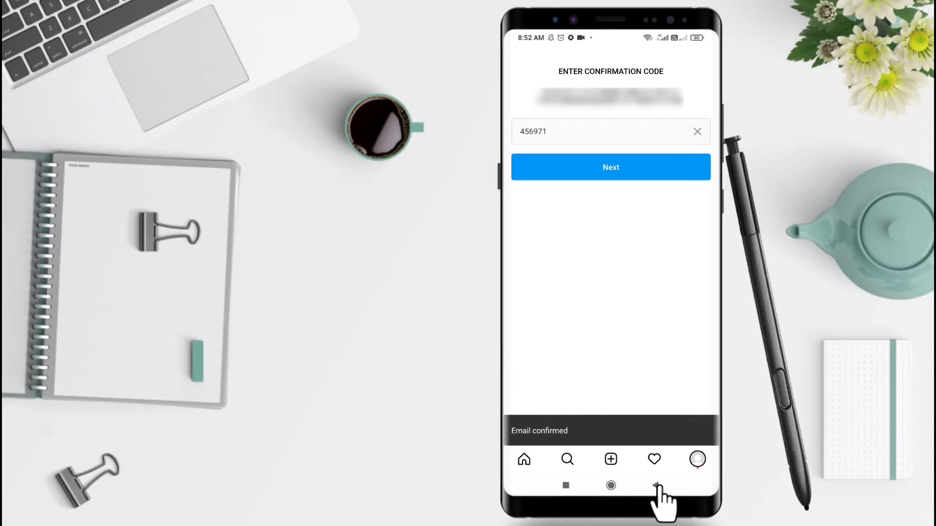
# Return to Personal information showing the confirmed e-mail, then go to the home screen
pyautogui.click(611, 168)
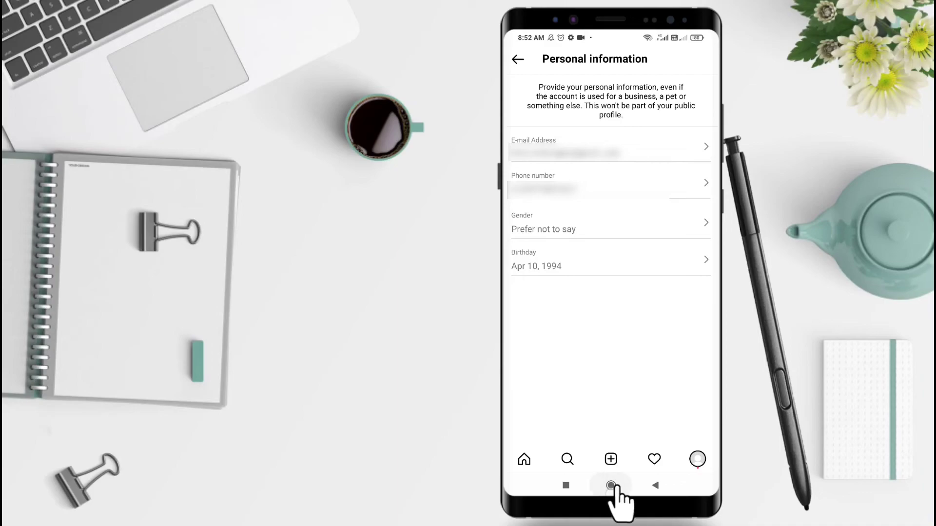
pyautogui.click(610, 486)
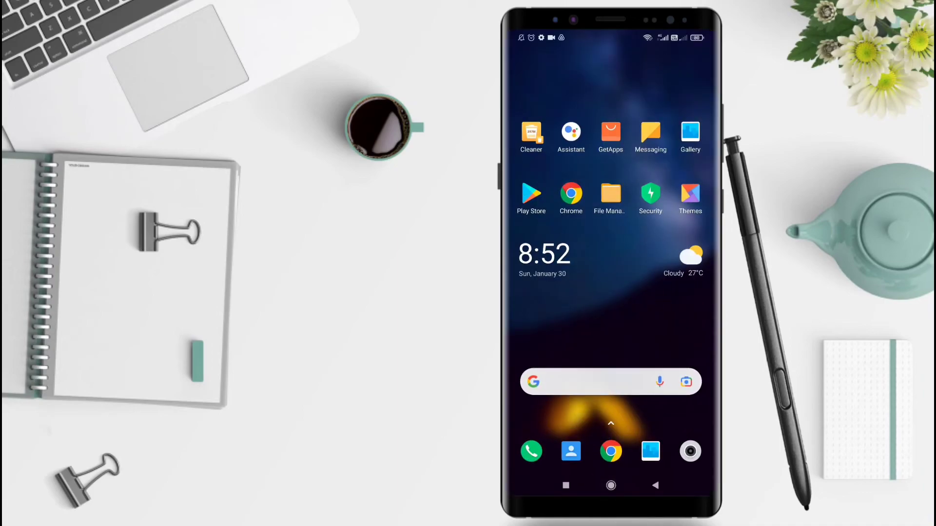